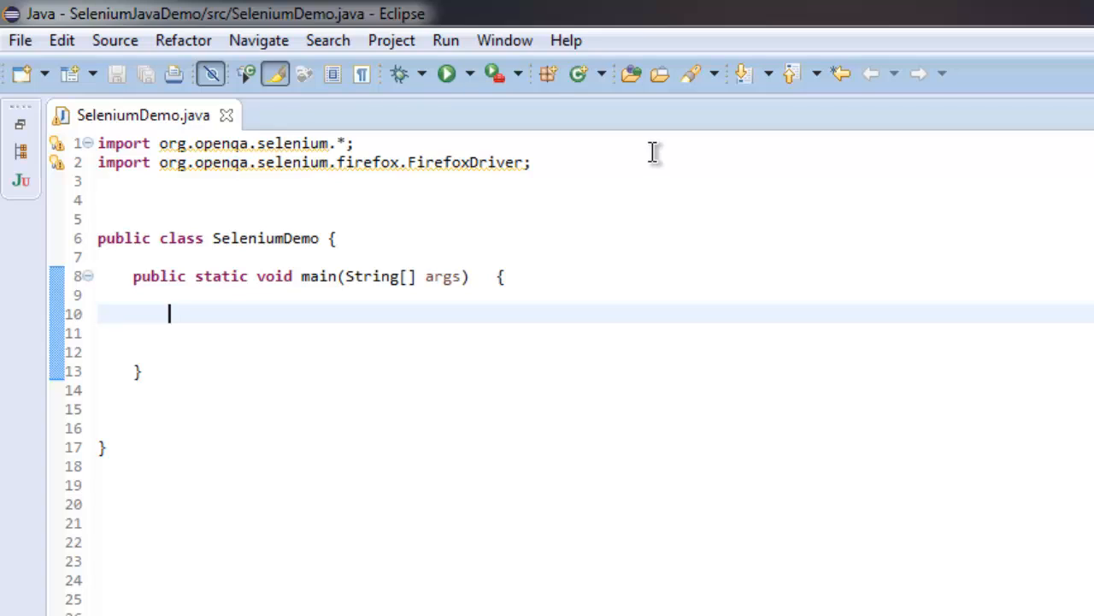
pyautogui.write('WebD')
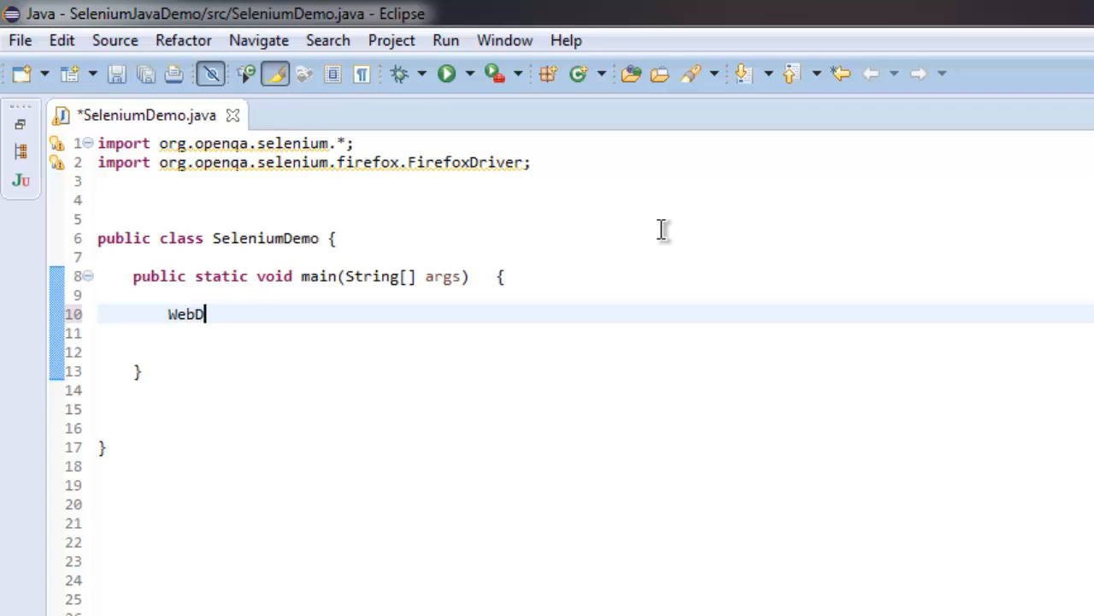
pyautogui.write('river dr')
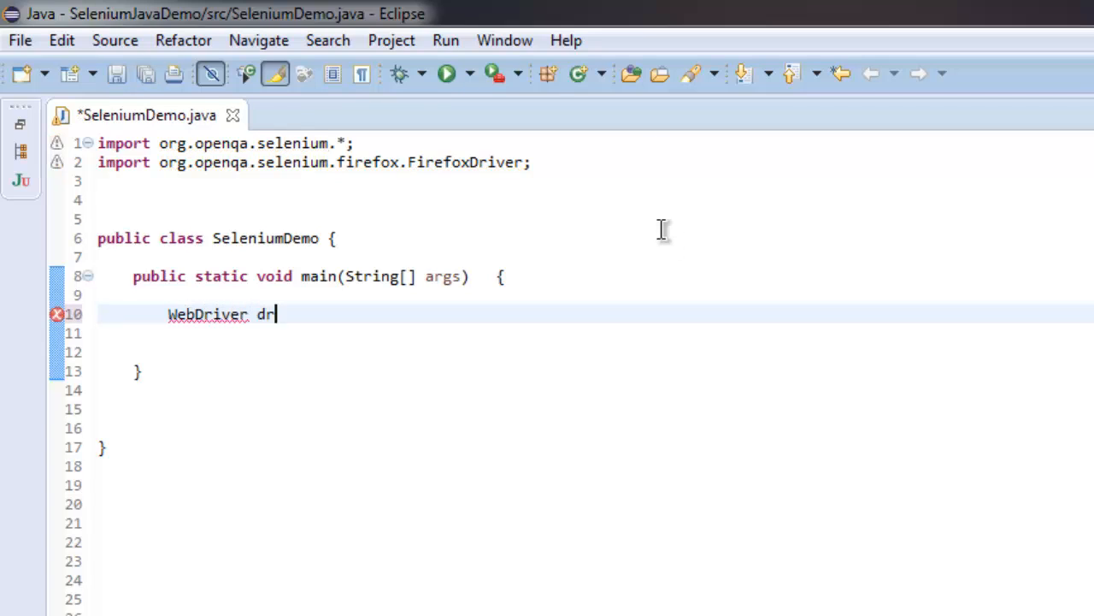
pyautogui.write('iver =')
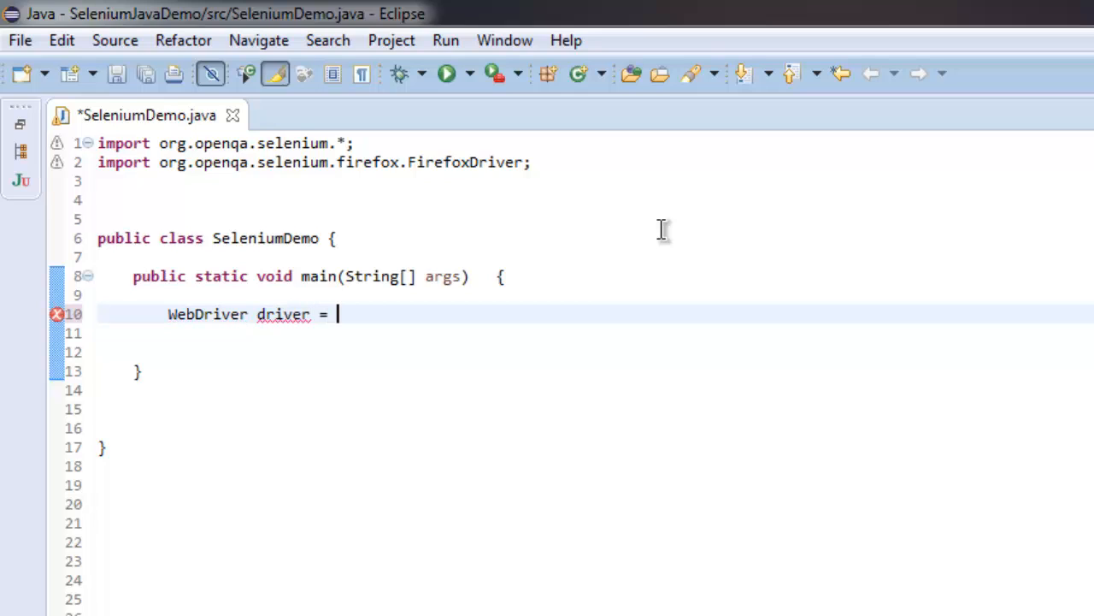
pyautogui.write('new Firefox')
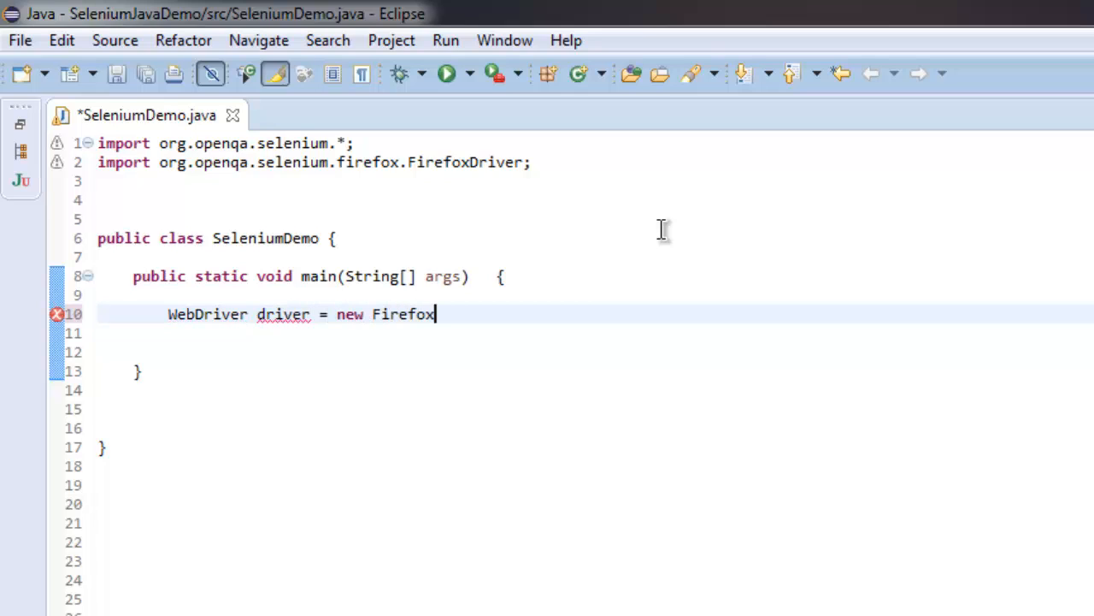
pyautogui.write('Driver();')
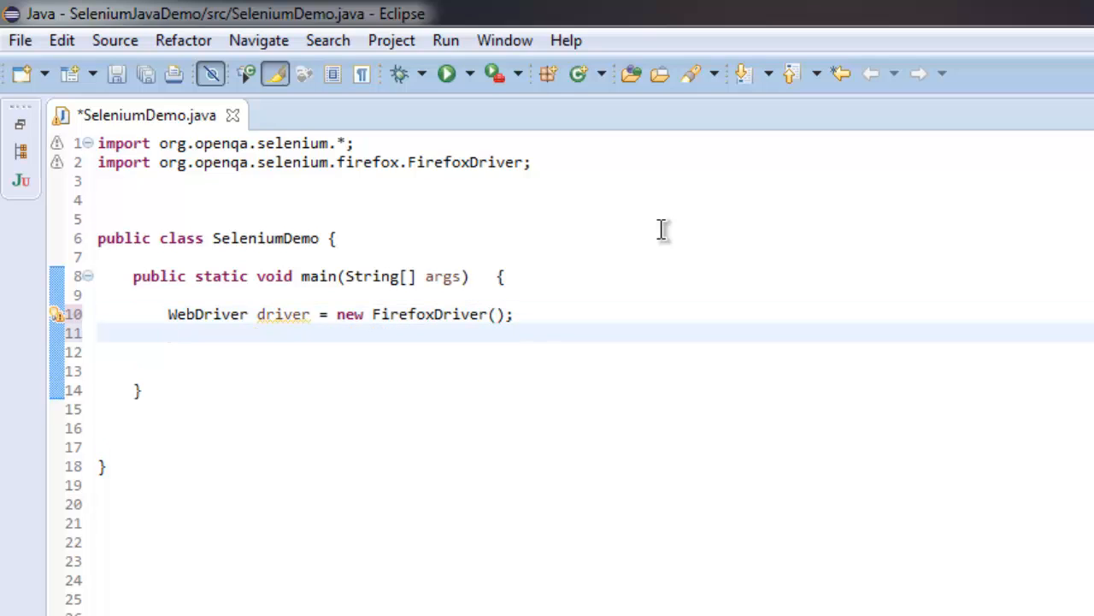
pyautogui.write('driver.get("http://en.wikipedia.org");')
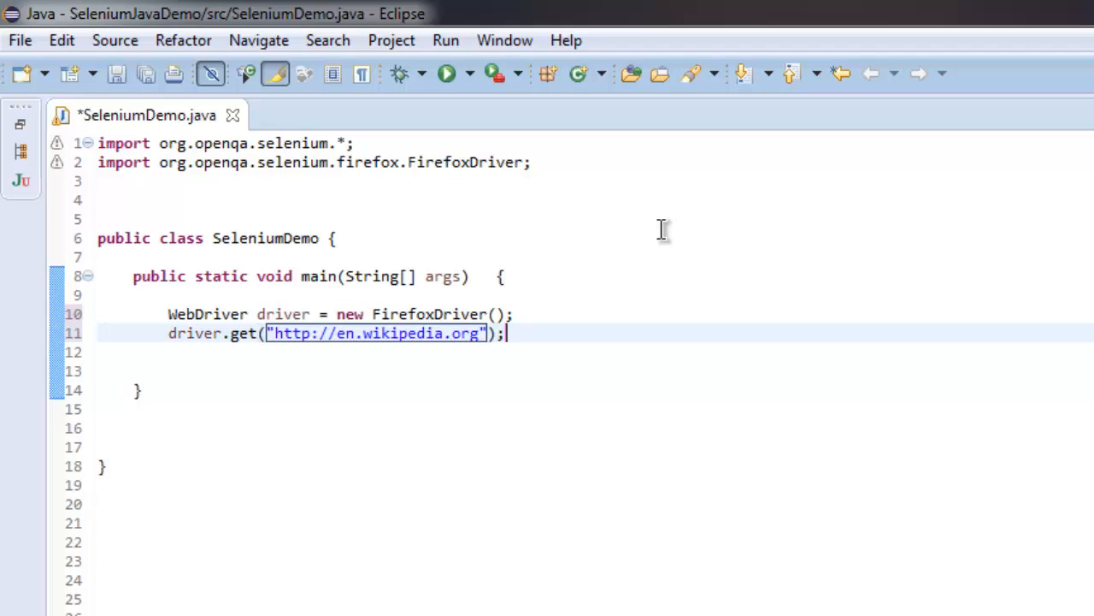
# Declare WebElement element = driver.findElement(By.cssSelector("body"));
pyautogui.write('W')
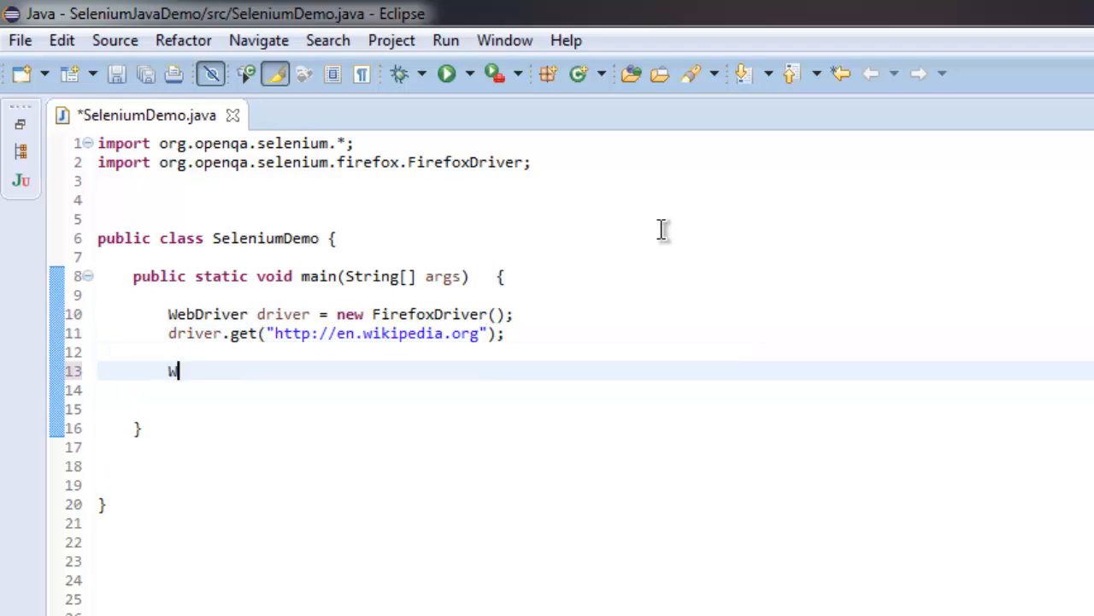
pyautogui.write('ebElement element = driver.findElement(arg0')
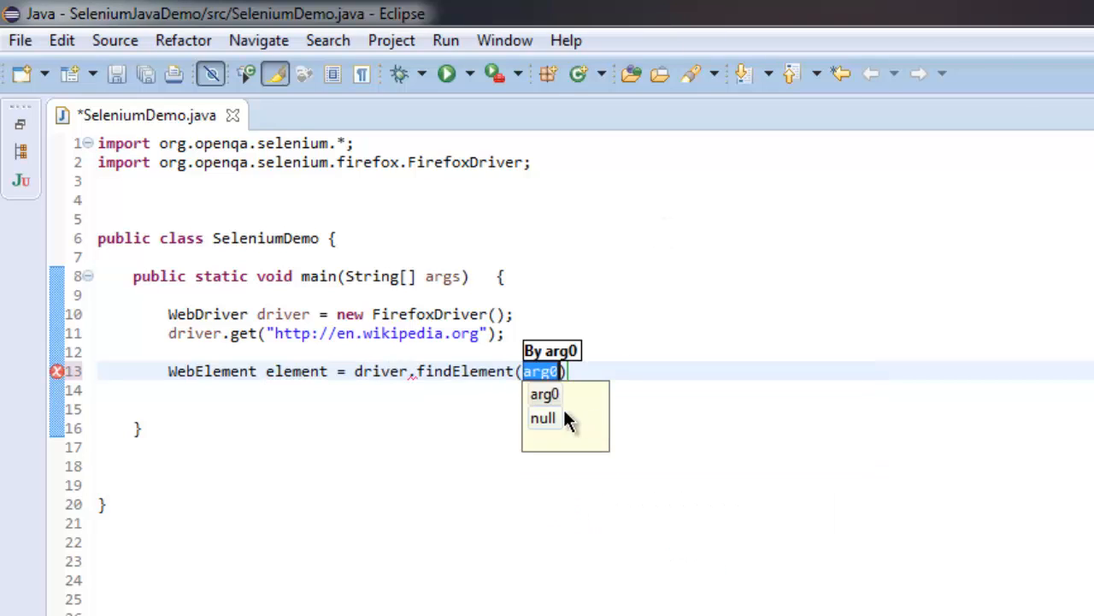
pyautogui.write('By.css')
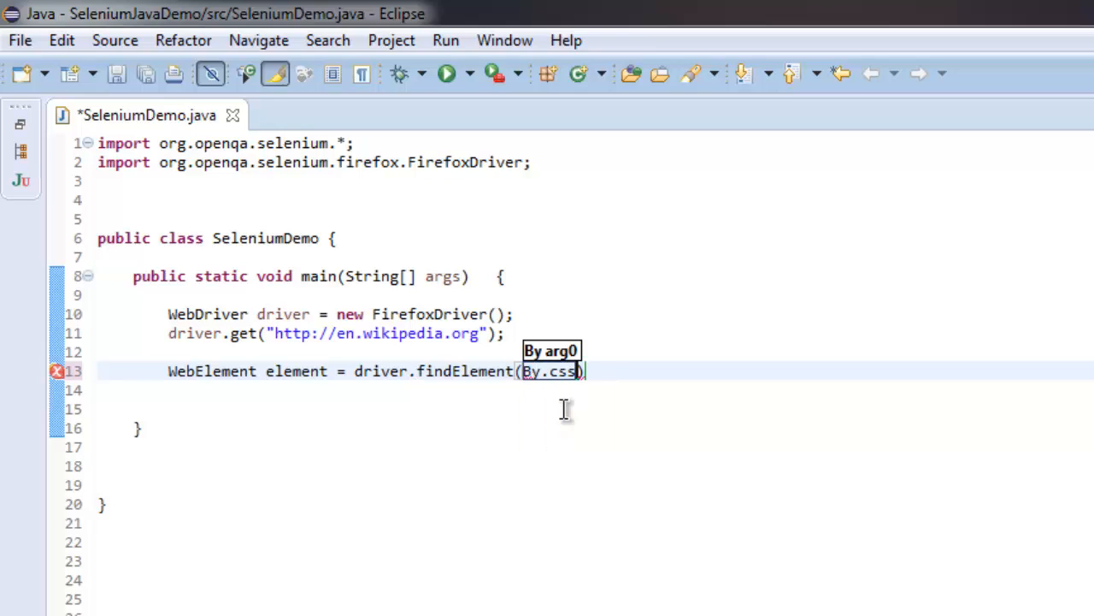
pyautogui.write('Selector("b')
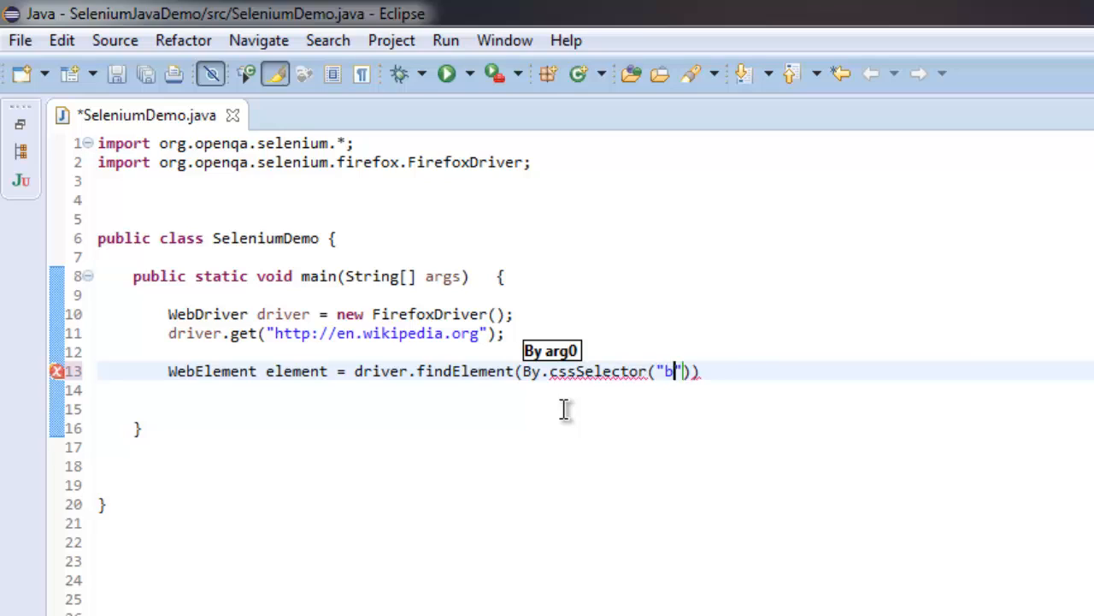
pyautogui.write('ody')
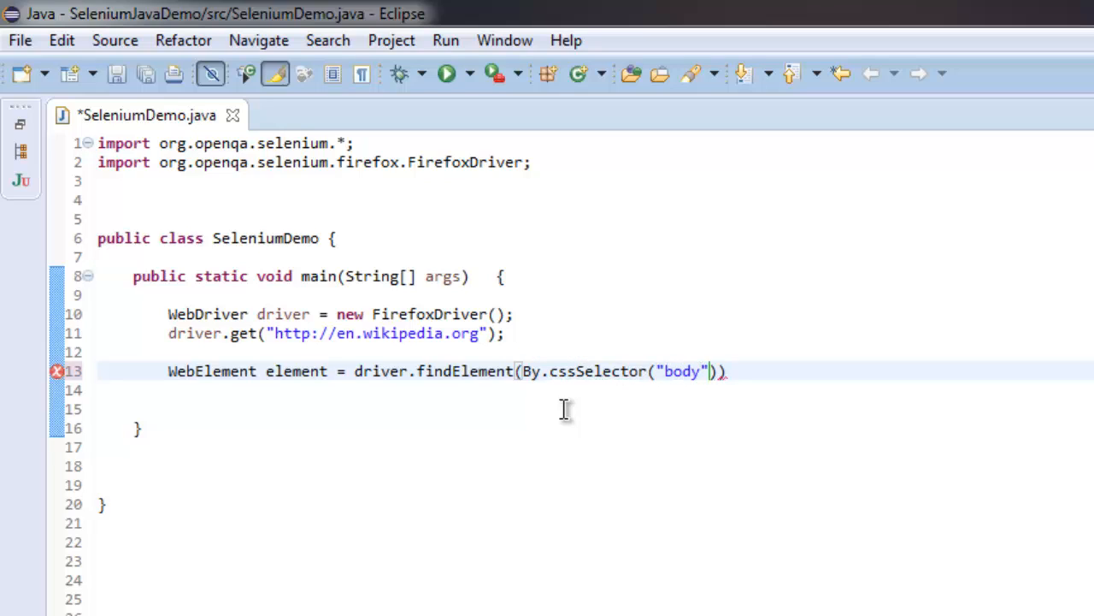
pyautogui.write(';')
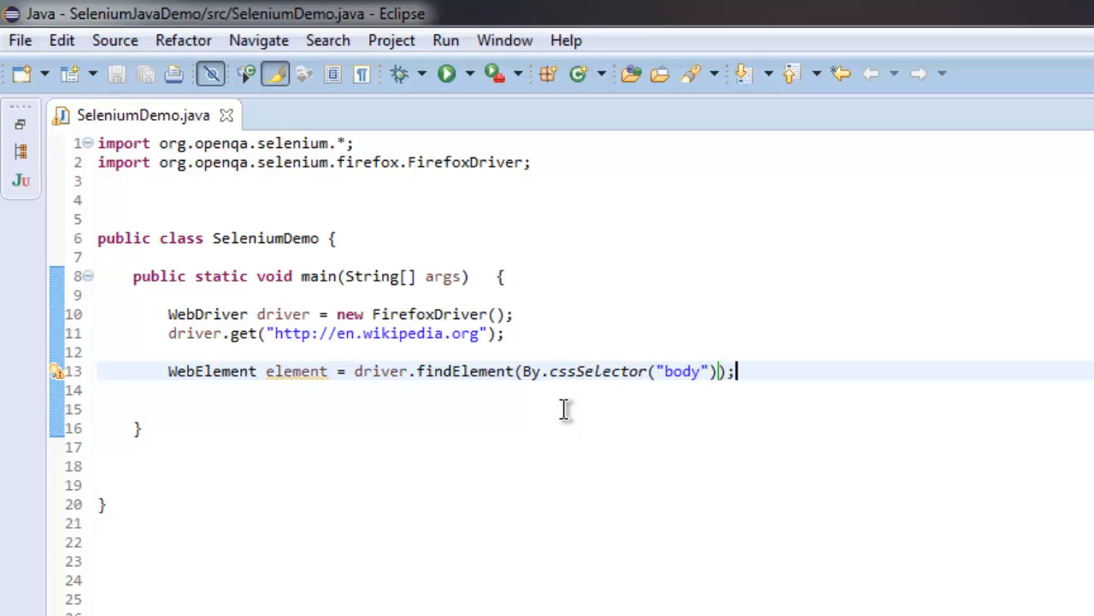
# Add element.sendKeys(Keys.F5); using content assist for sendKeys
pyautogui.write('element.s')
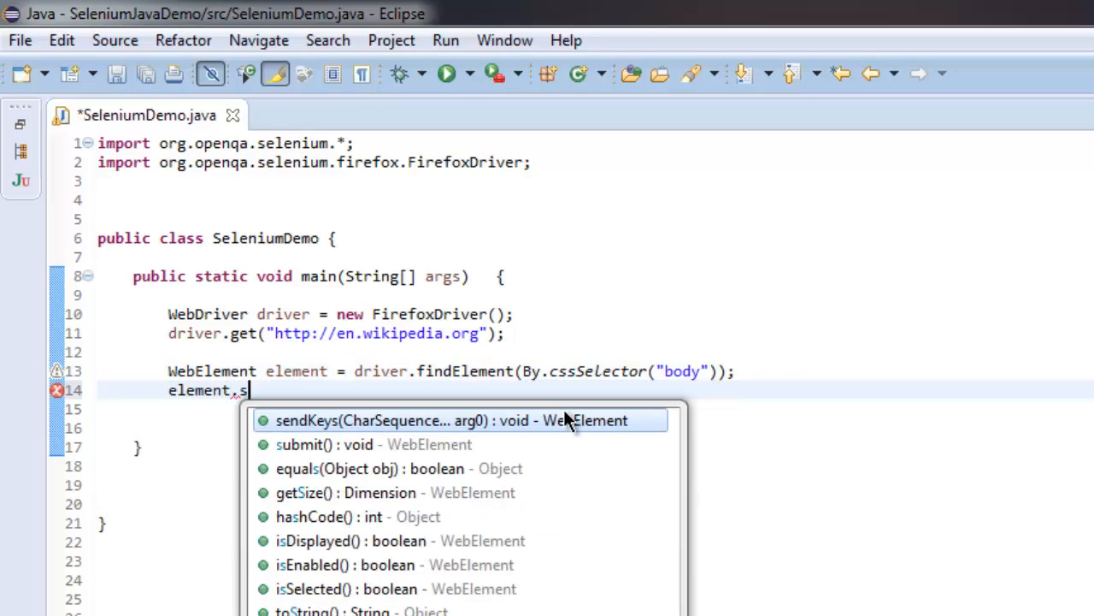
pyautogui.write('endKe')
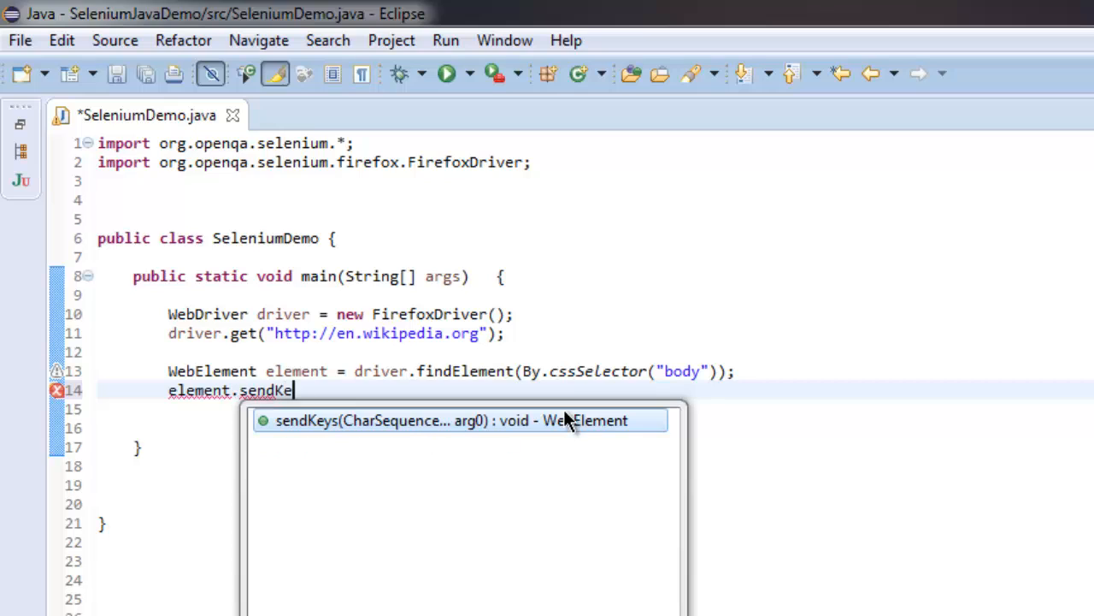
pyautogui.click(462, 421)
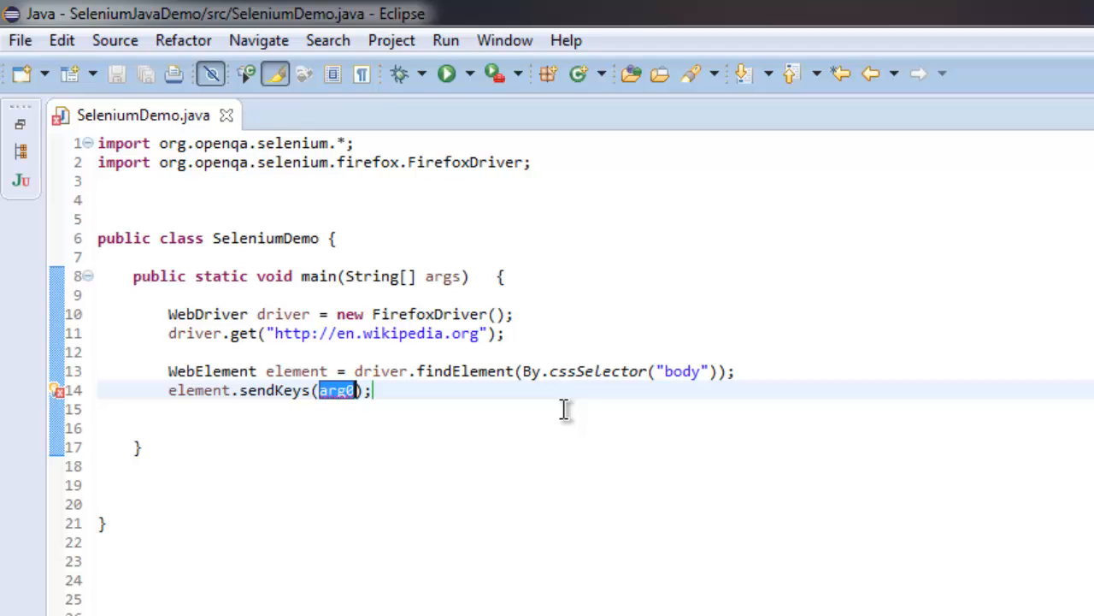
pyautogui.write('Keys')
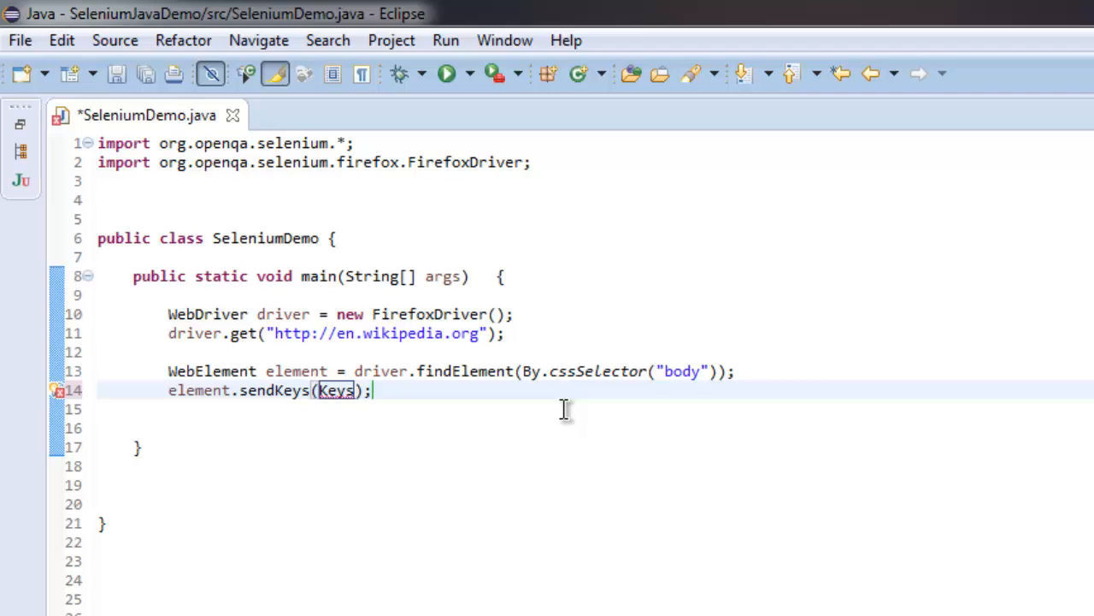
pyautogui.write('.F5')
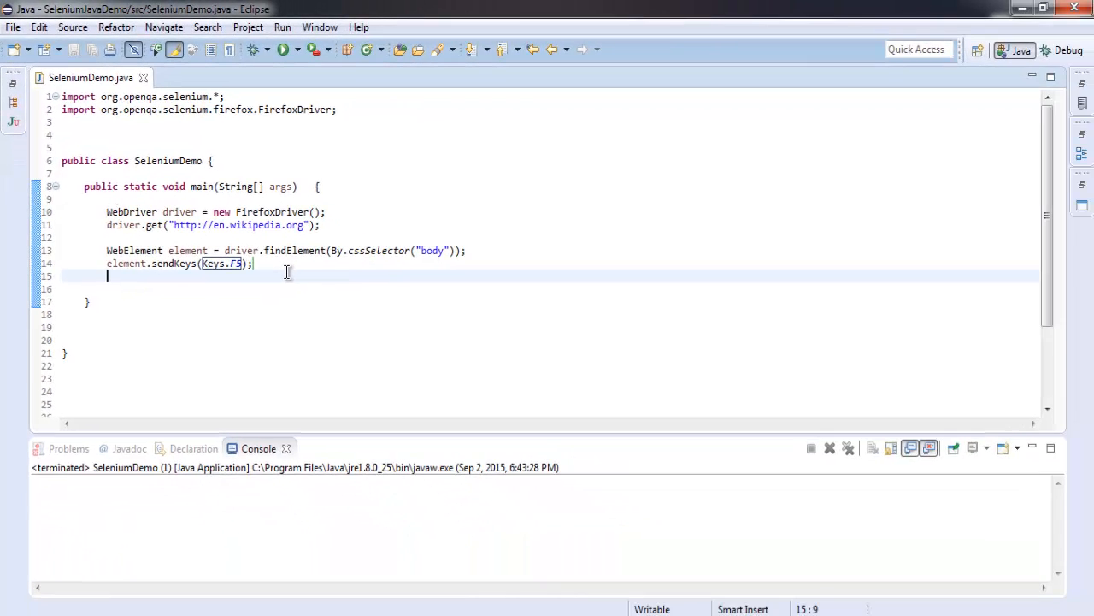
# Run the Java application so Firefox loads and refreshes en.wikipedia.org
pyautogui.click(283, 27)
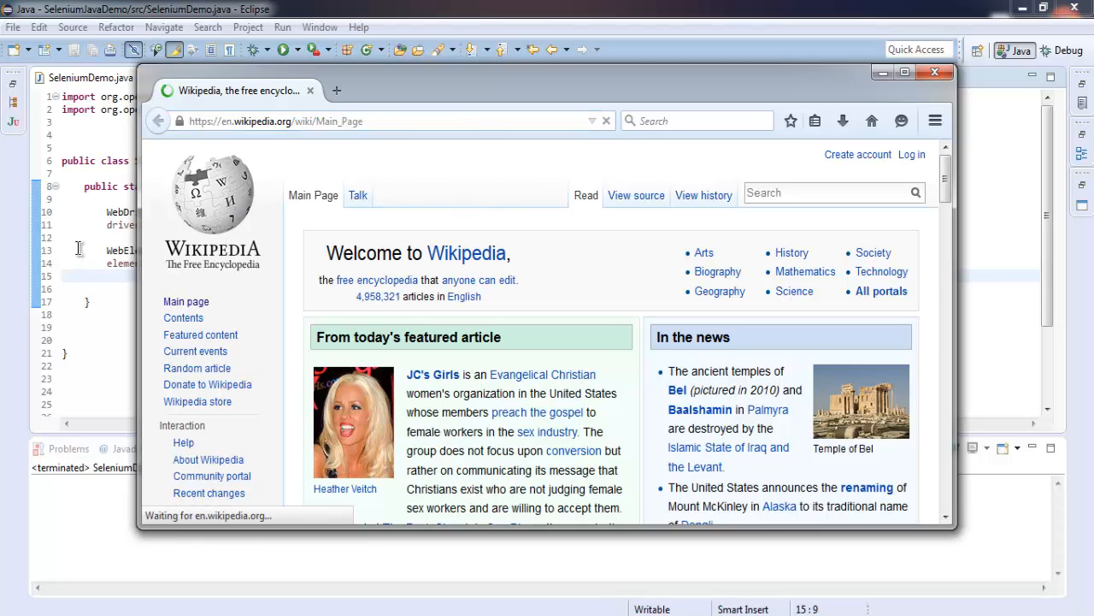
pyautogui.moveTo(106, 277)
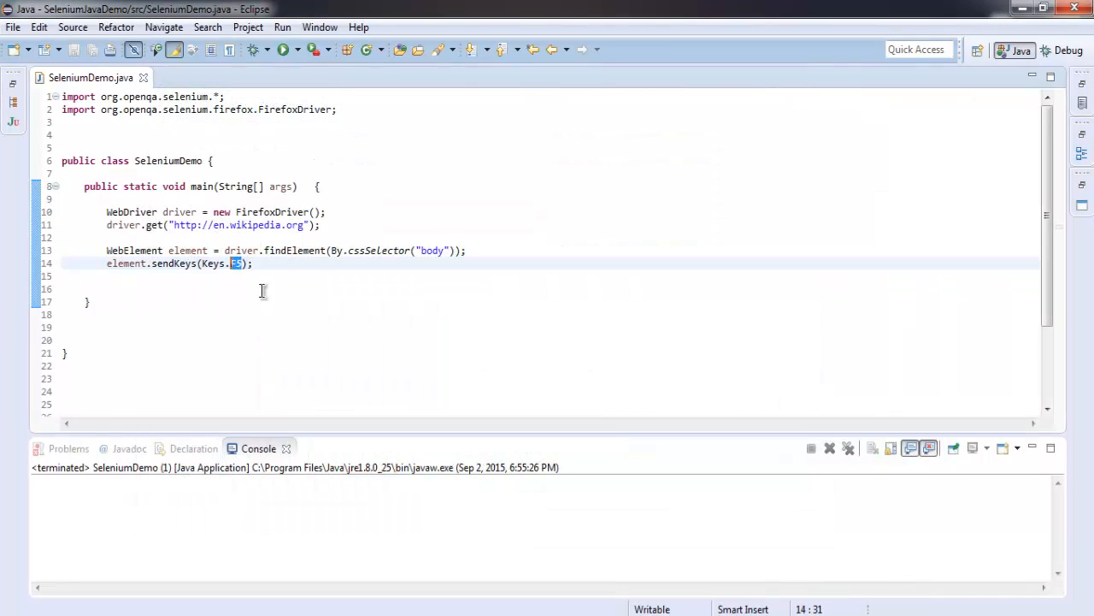
# Replace Keys.F5 with Keys.PAGE_DOWN in the sendKeys call, correcting its spelling, and save
pyautogui.write('Page+')
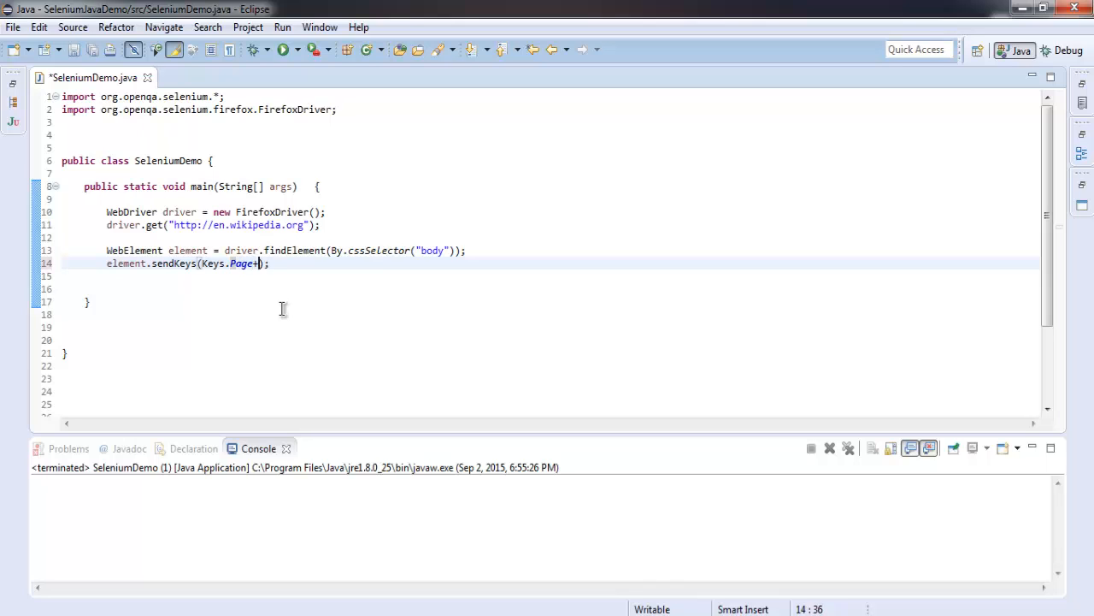
pyautogui.write('_Down')
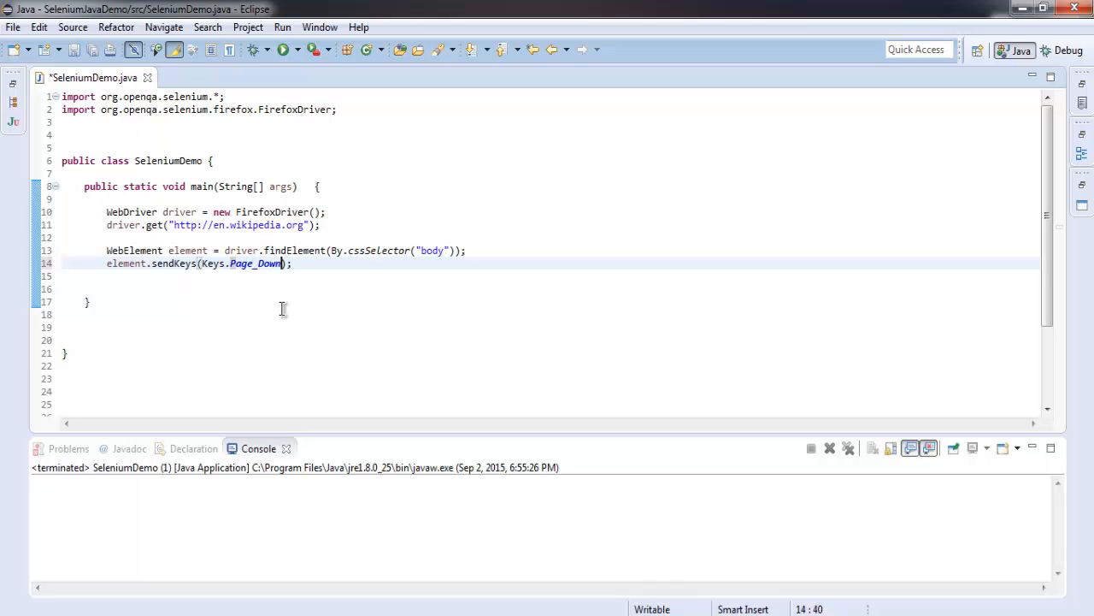
pyautogui.press('ctrl+s')
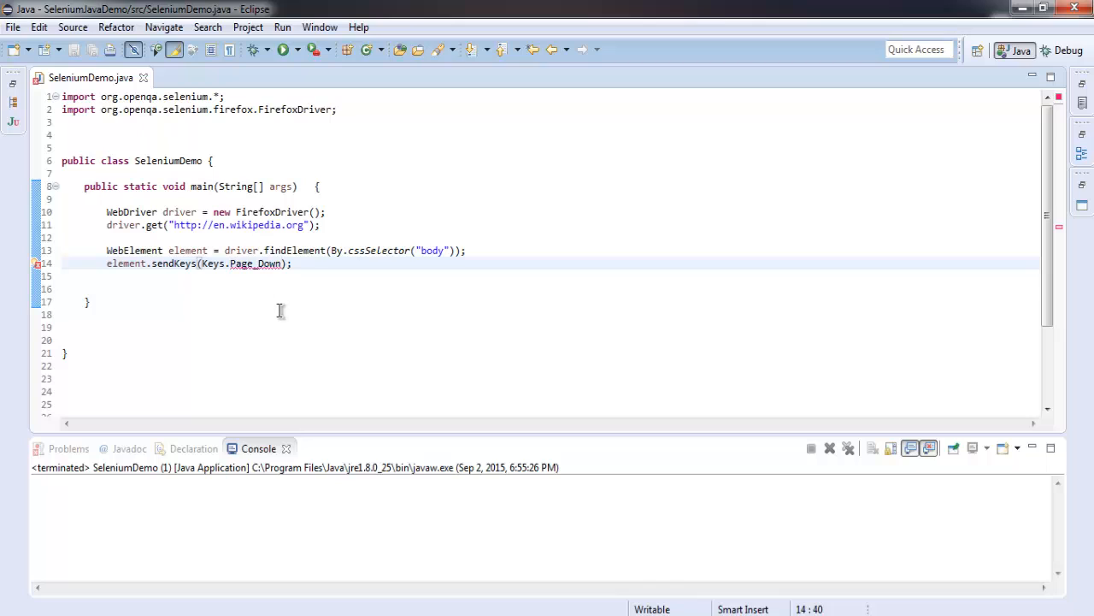
pyautogui.click(291, 264)
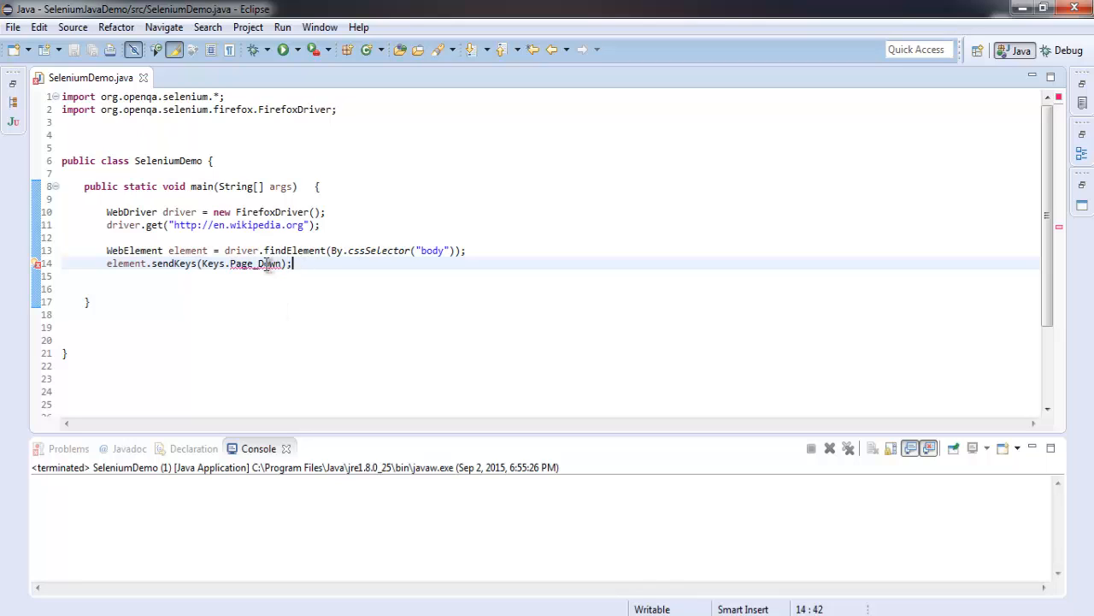
pyautogui.doubleClick(265, 264)
pyautogui.write('OWN')
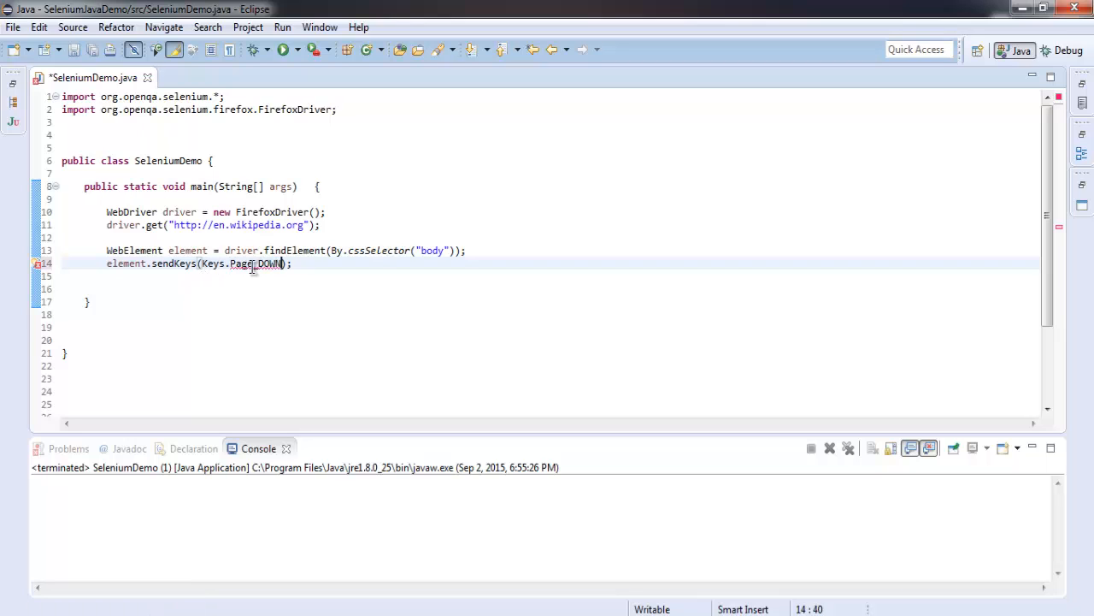
pyautogui.doubleClick(243, 263)
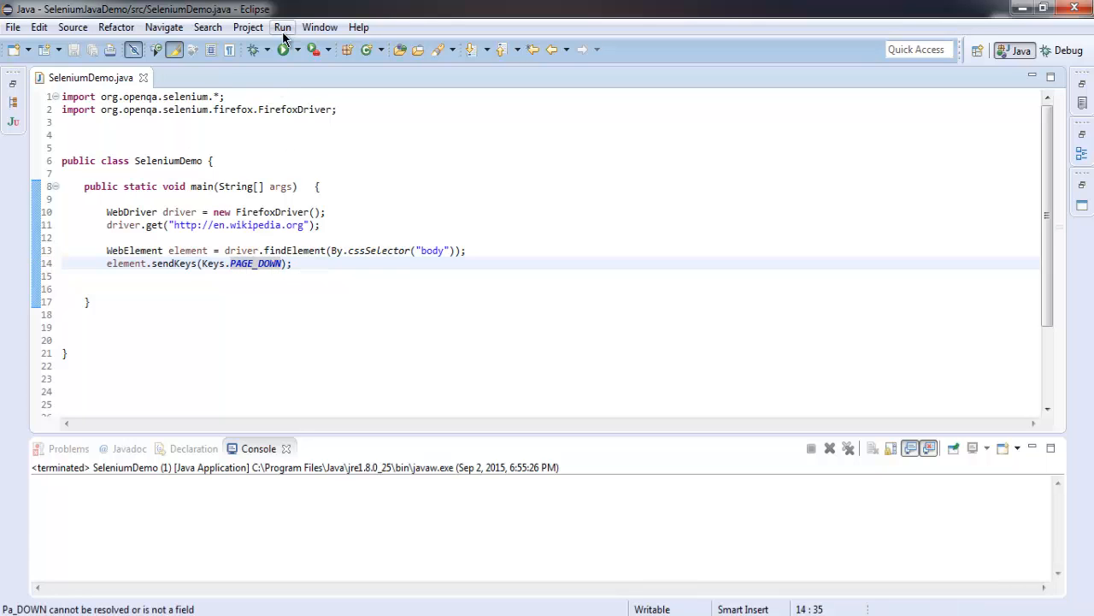
# Run the program via Run > Run so Firefox opens Wikipedia and pages down one screen
pyautogui.click(282, 28)
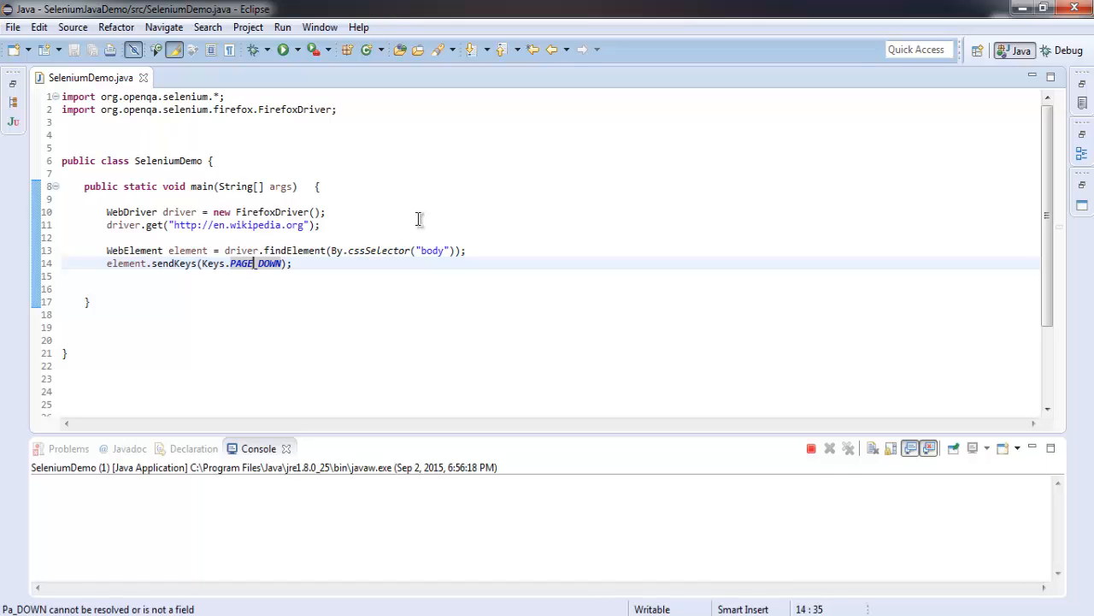
pyautogui.click(284, 48)
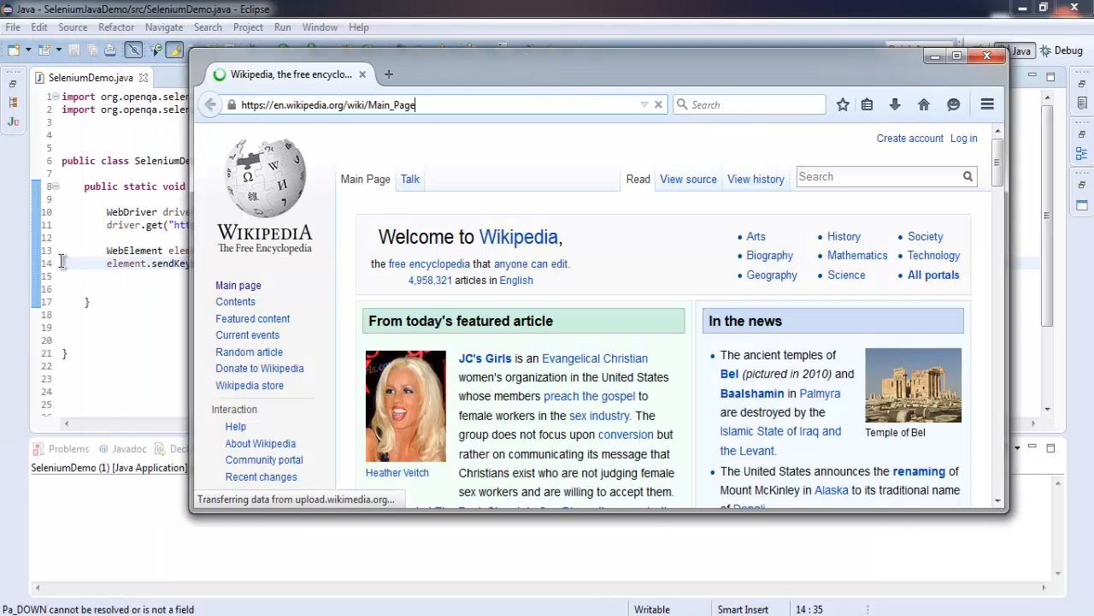
pyautogui.scroll(-3)
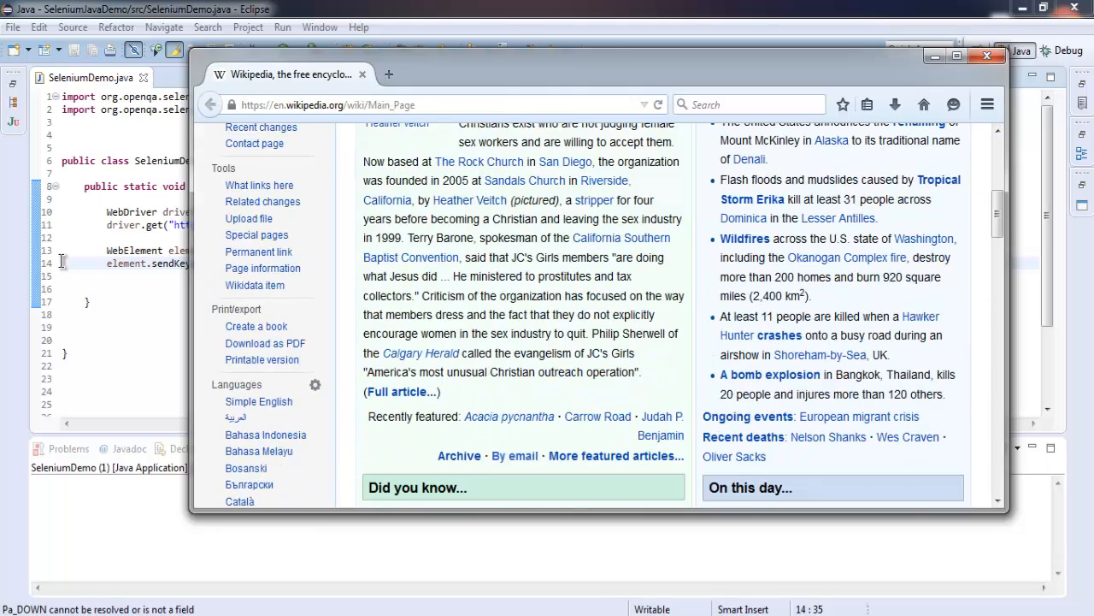